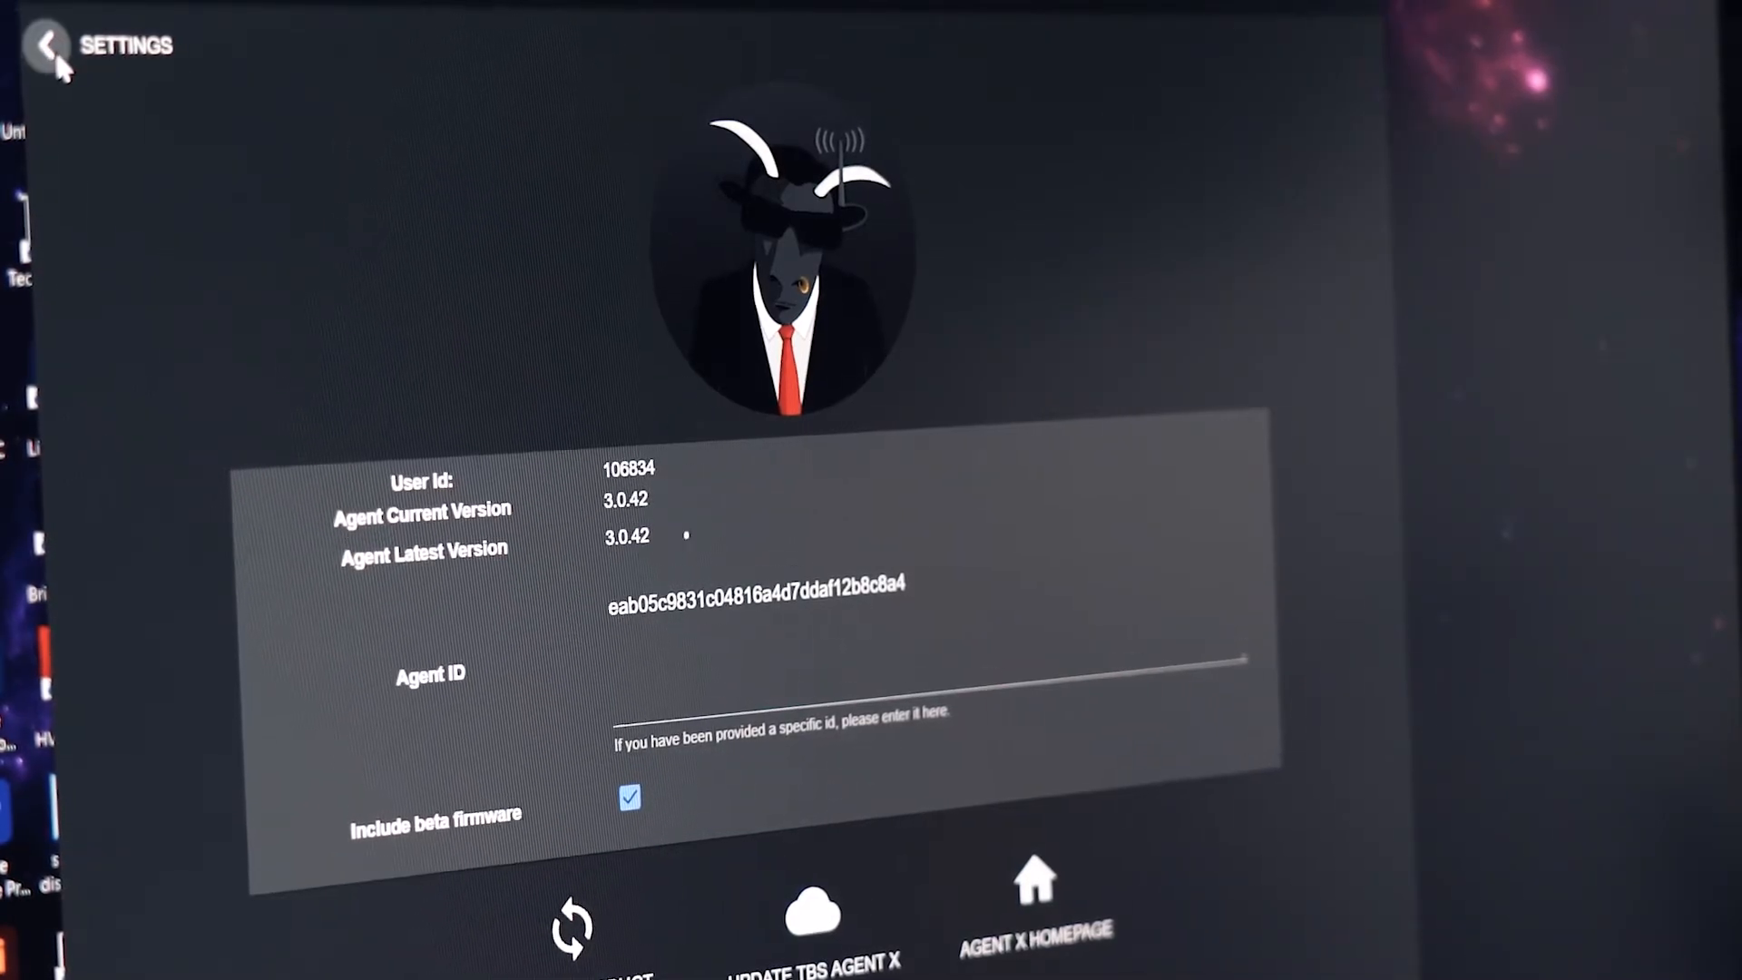
- Leave the agent settings and show the XF Micro TX online on firmware 6.09
left_click(47, 46)
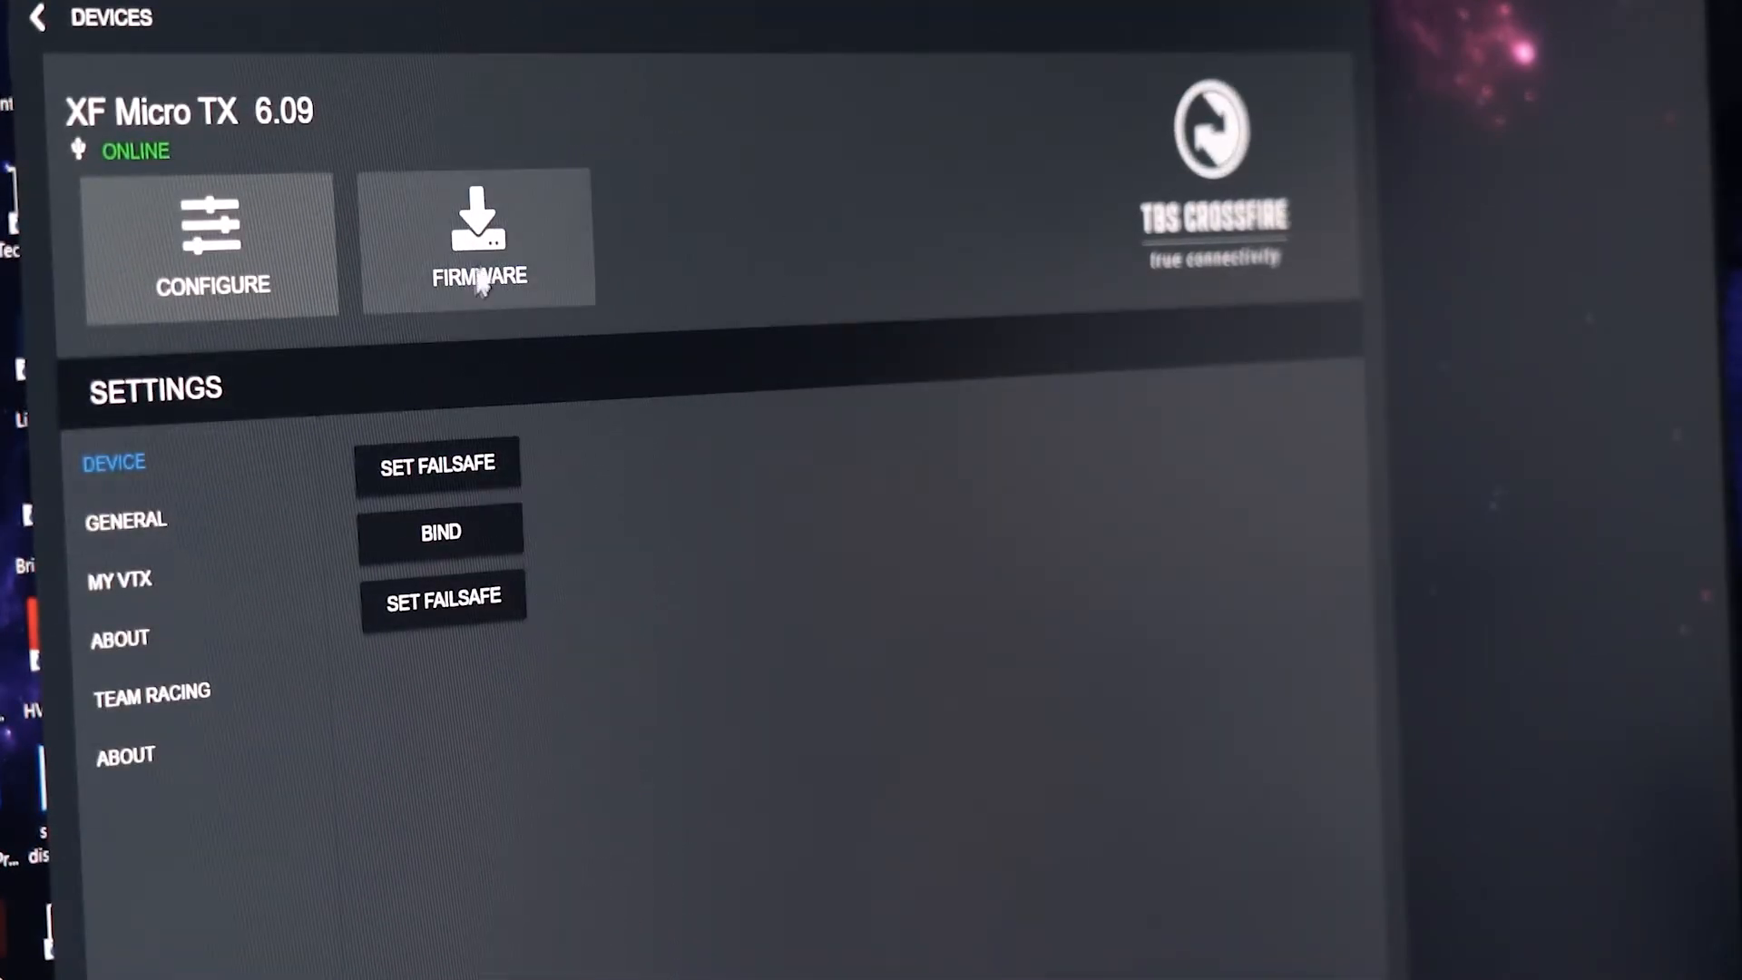
- Load the XF Micro TX configuration so Device settings list Bind and Set Failsafe
left_click(478, 263)
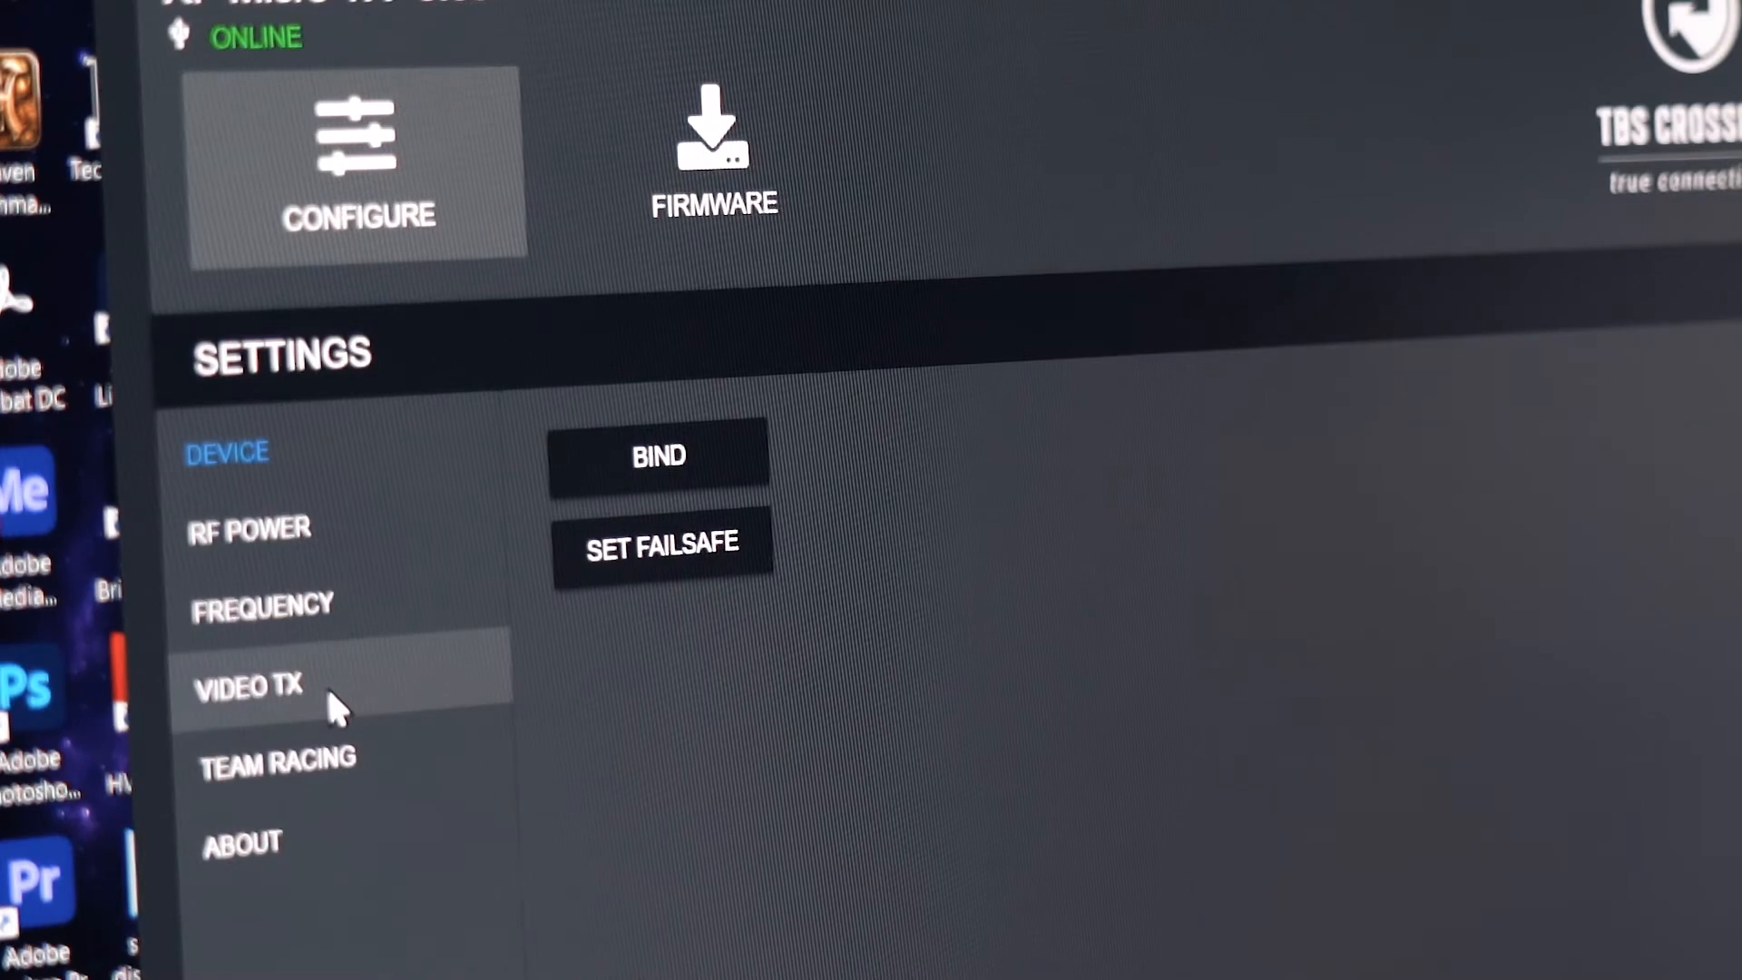
mouse_move(678, 490)
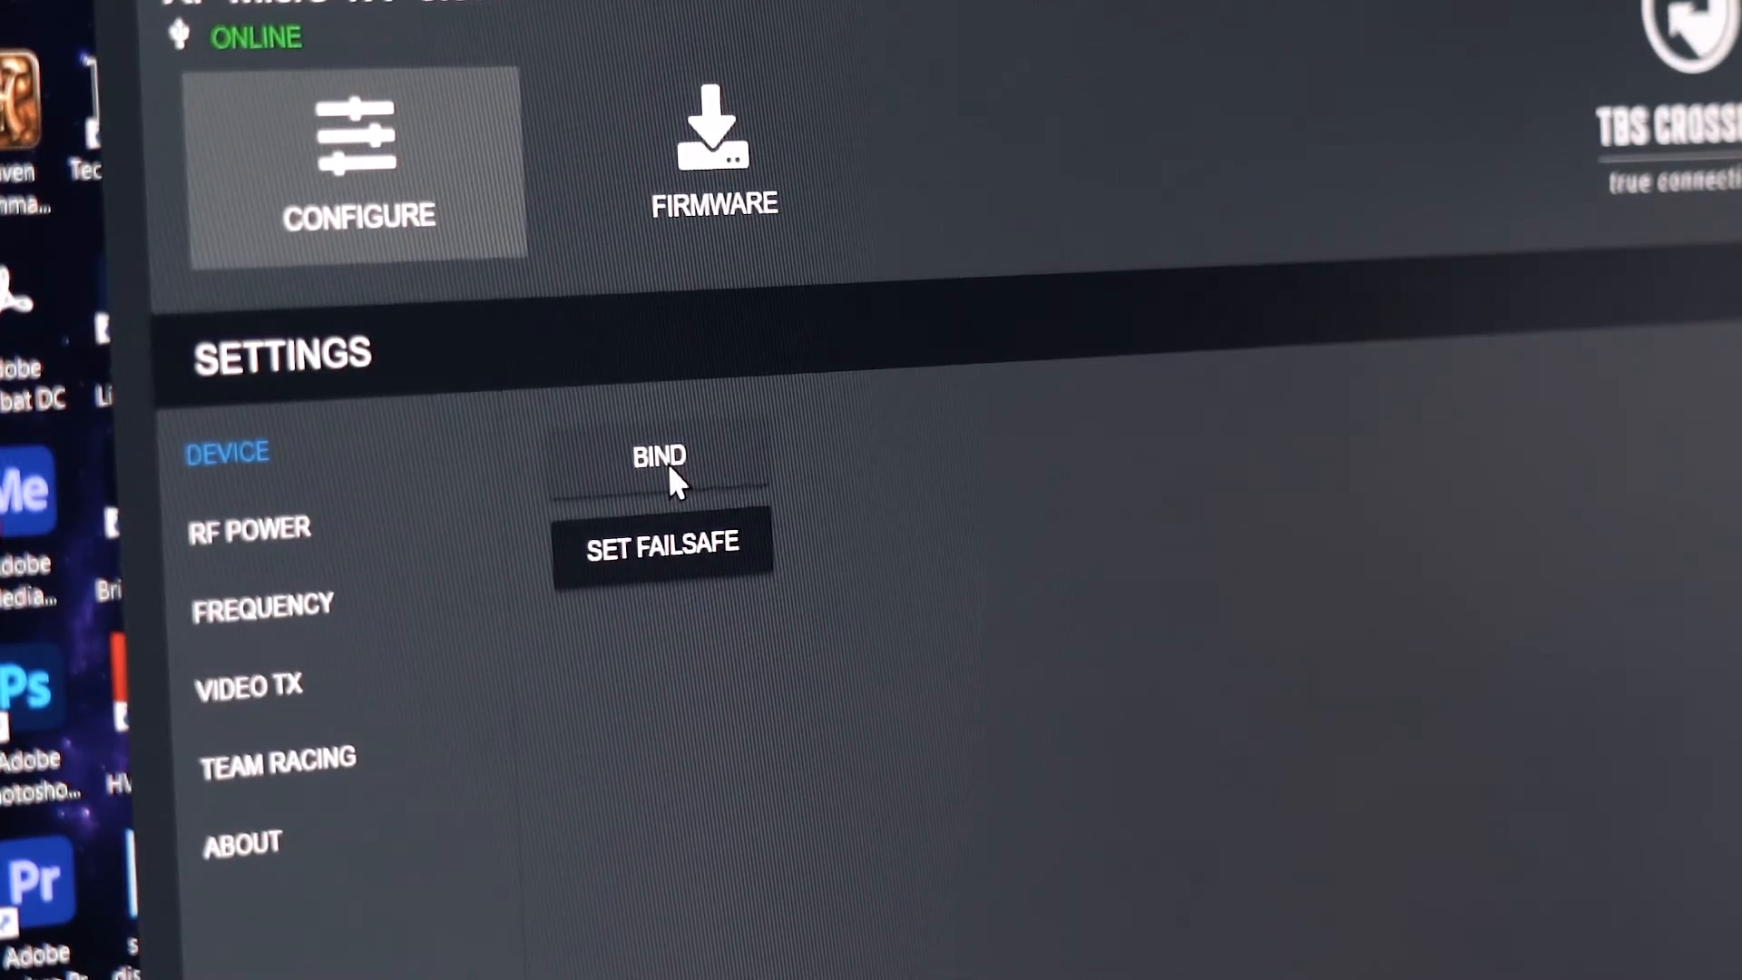